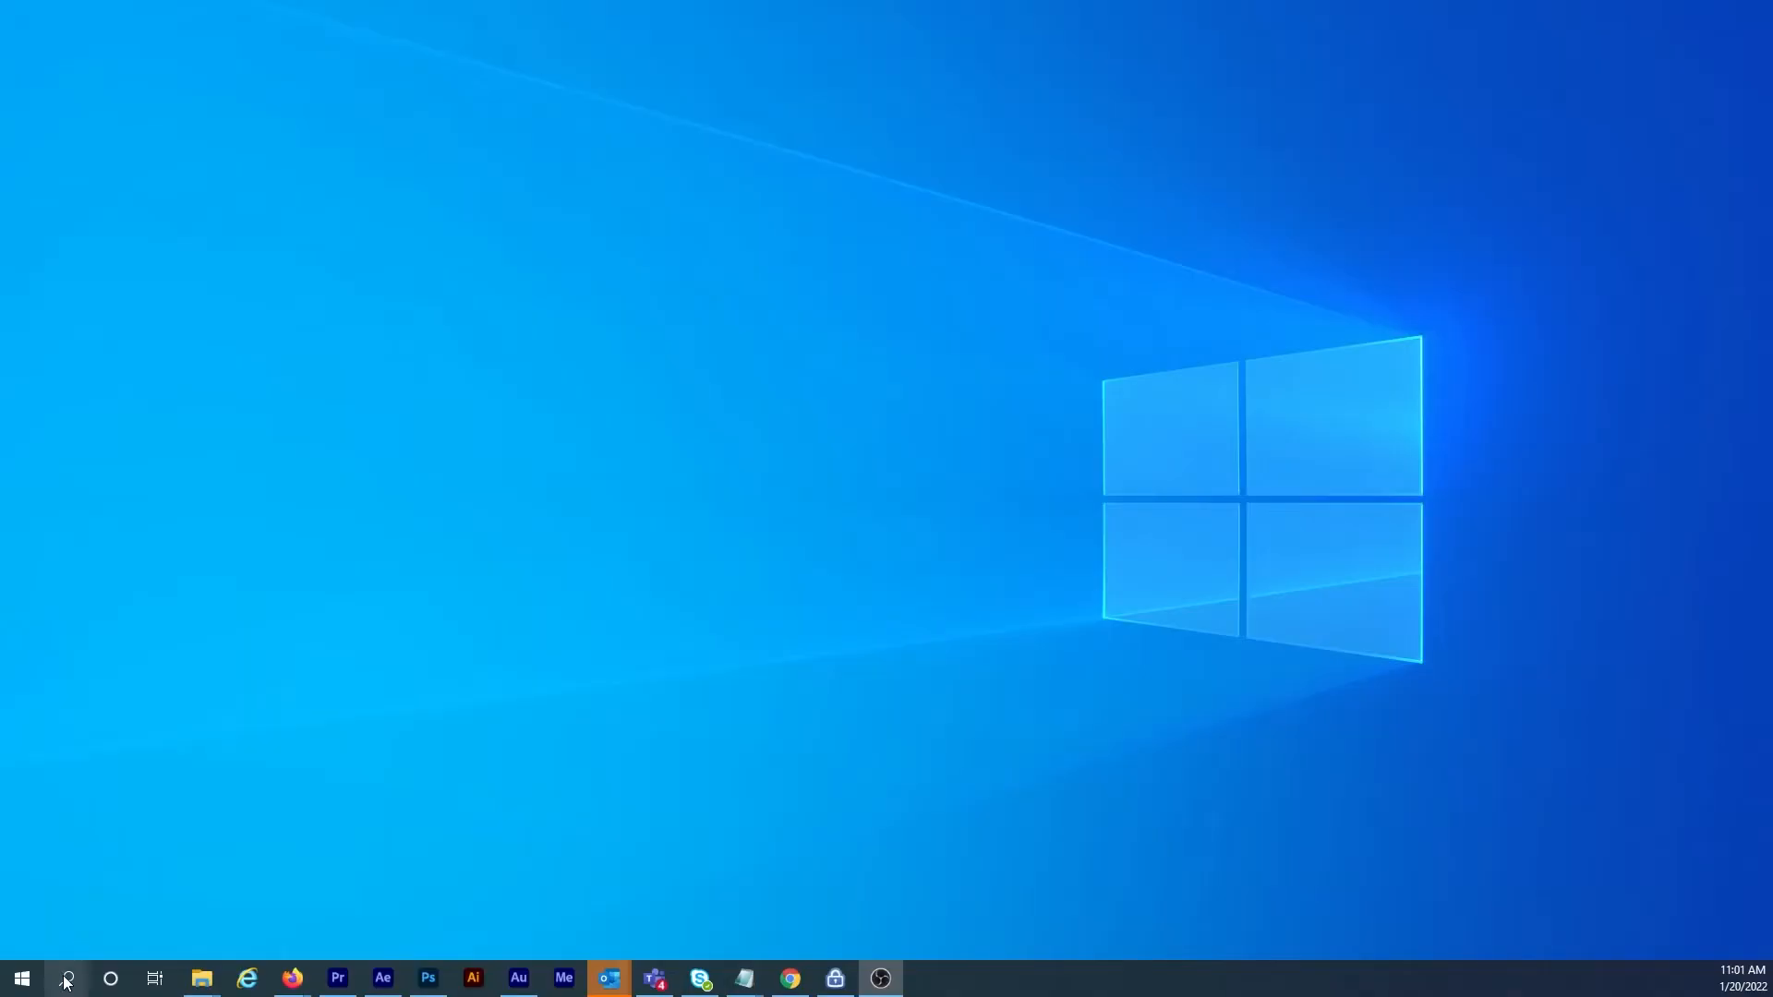
# Step: Search the taskbar for 'cont' to find Control Panel
pyautogui.write('cont')
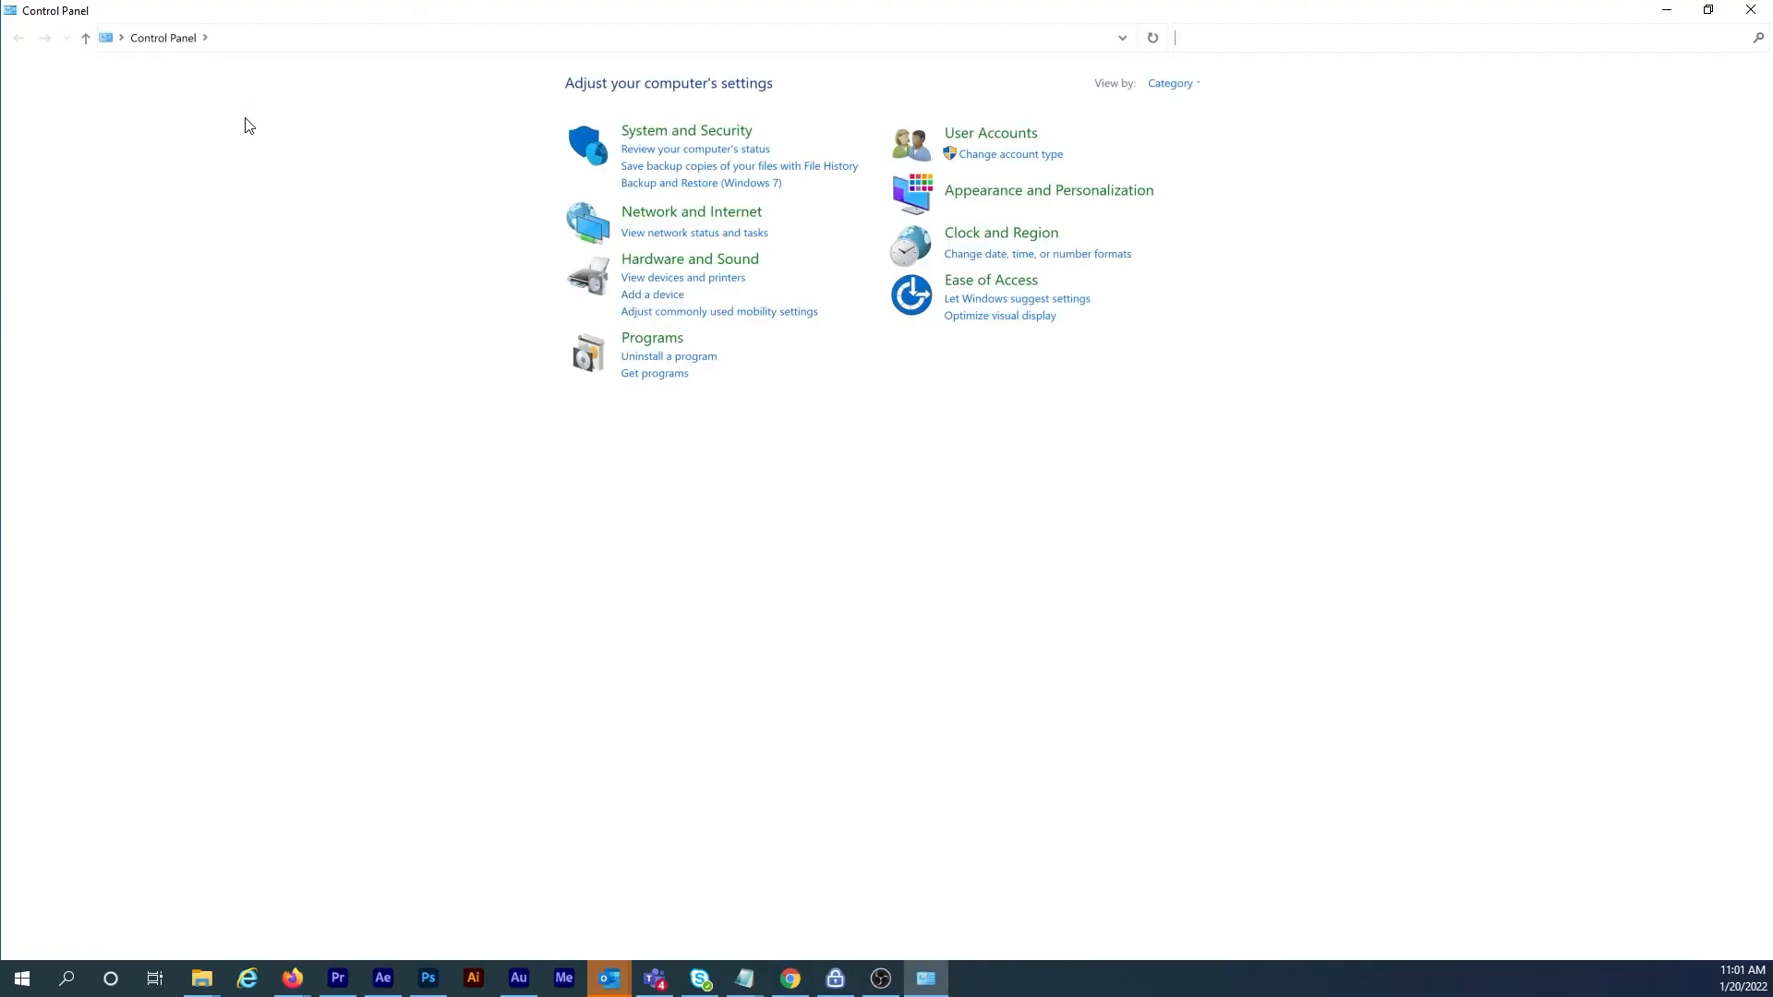
pyautogui.moveTo(961, 102)
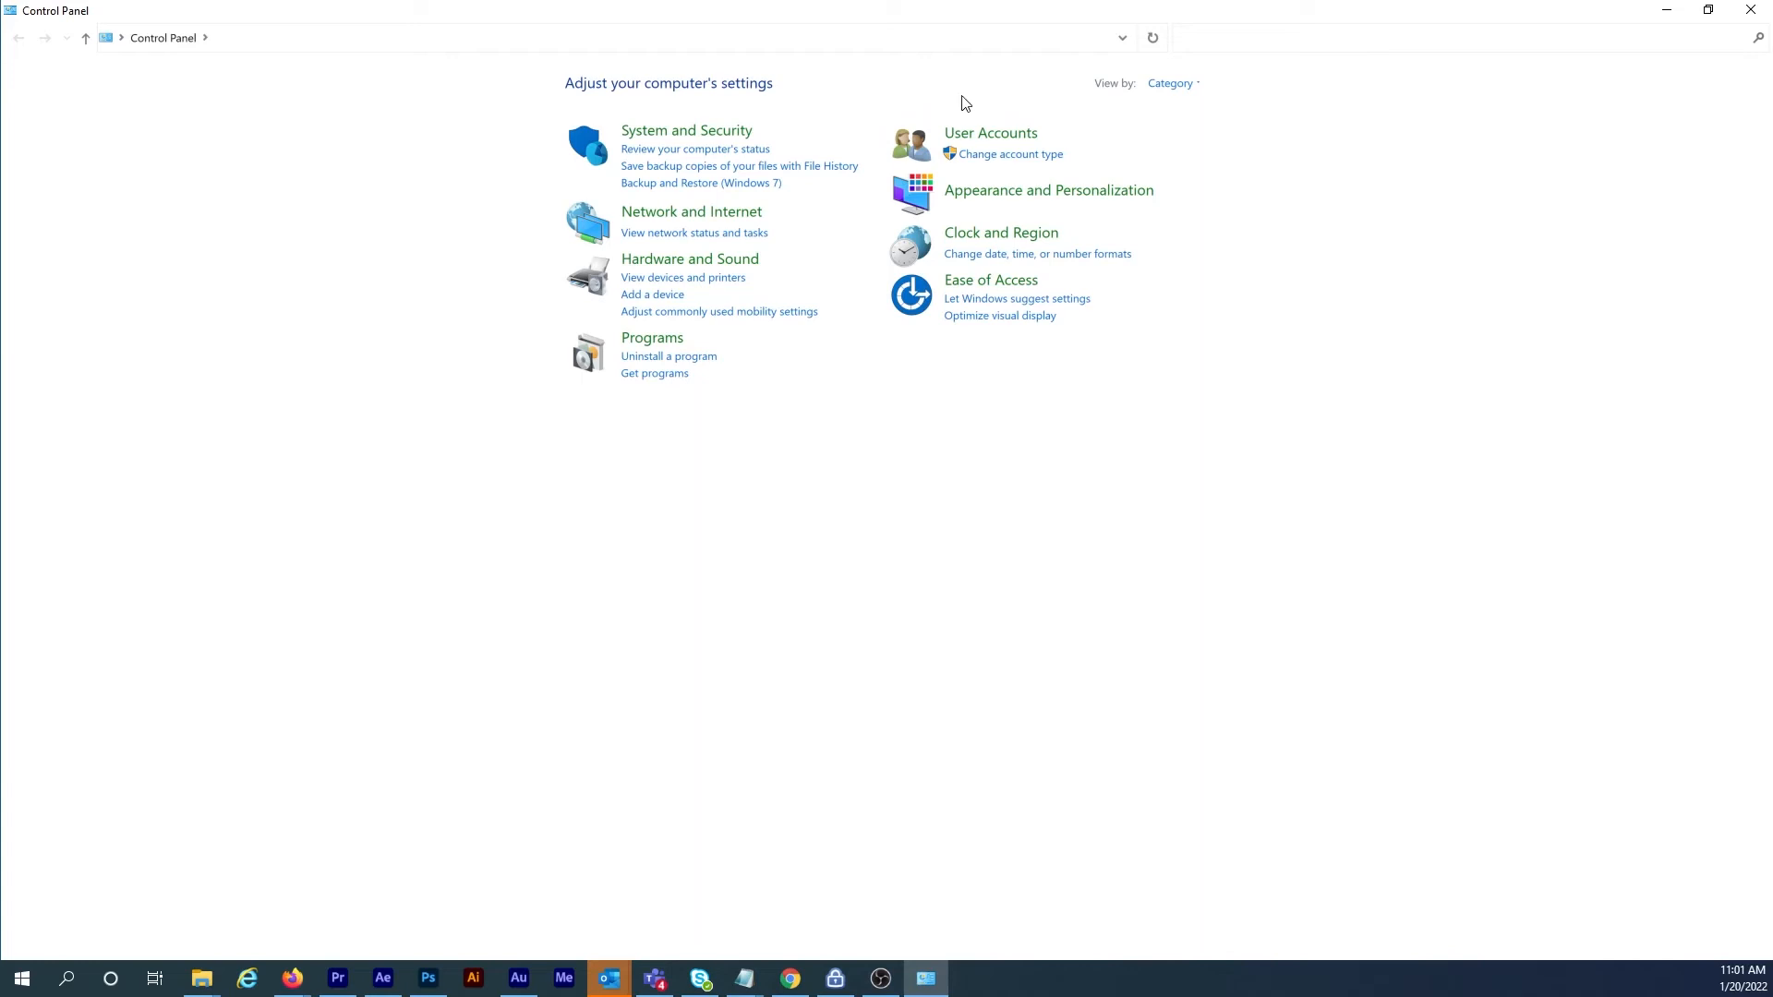
# Step: Go through User Accounts to 'Manage your credentials' in Credential Manager
pyautogui.click(989, 132)
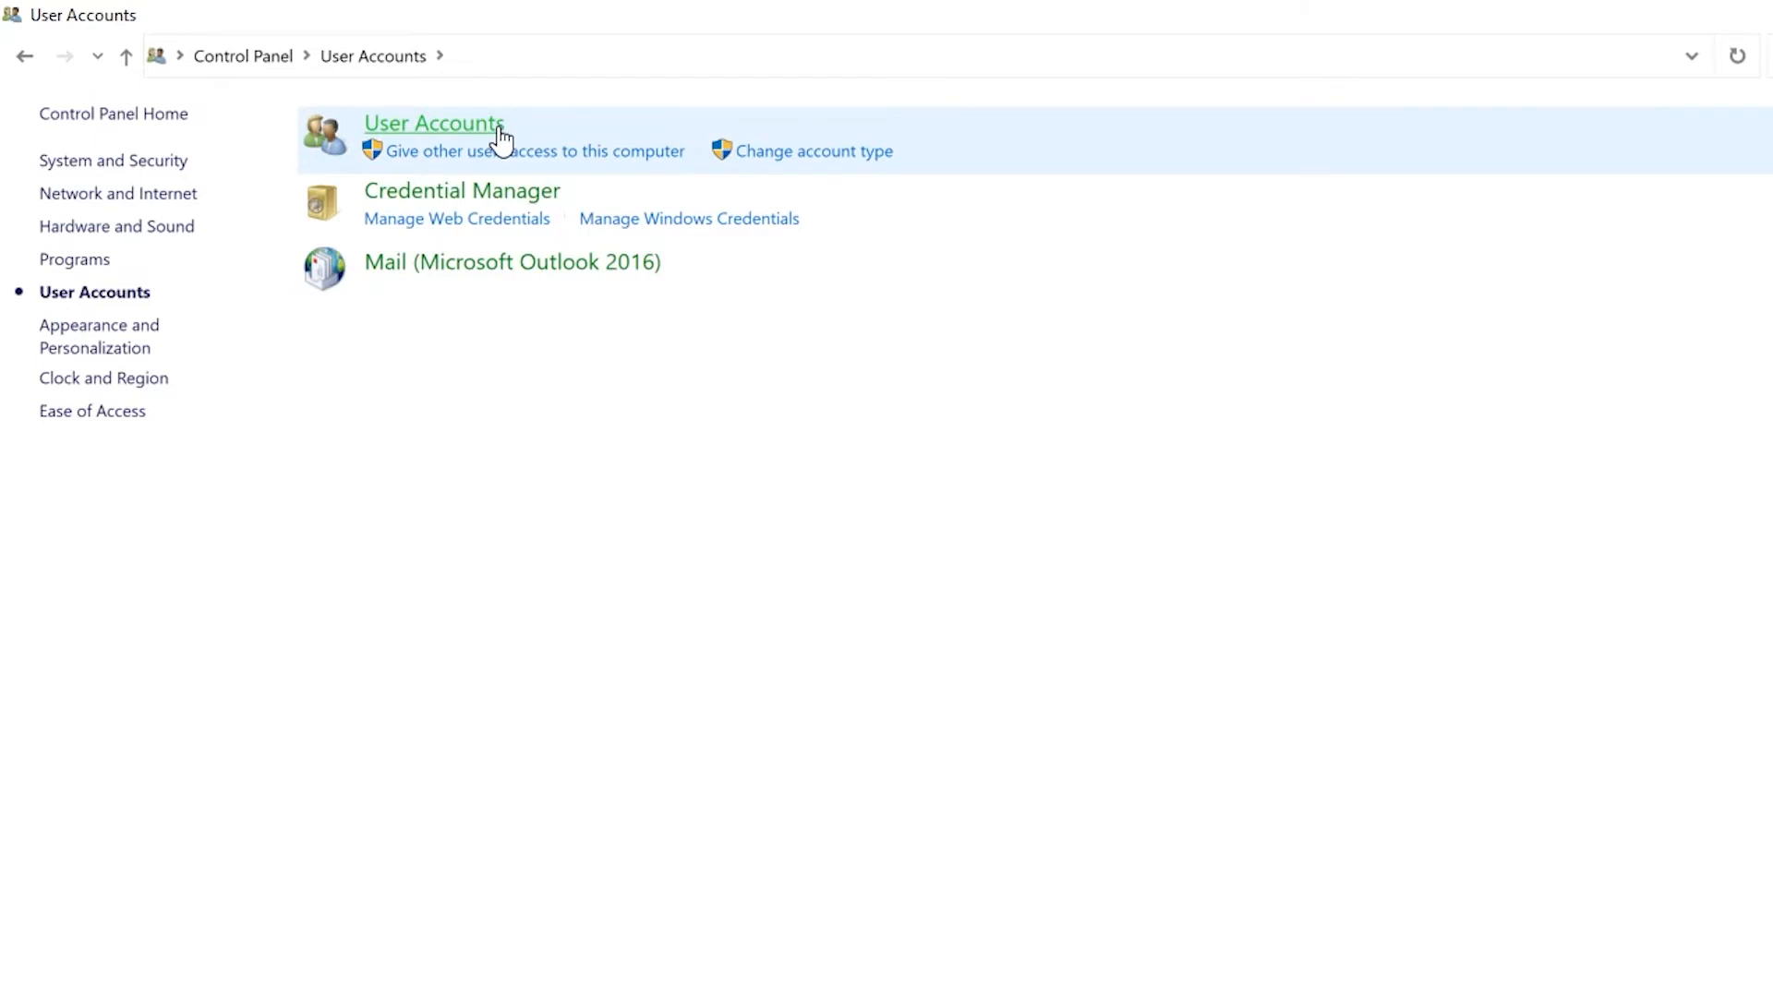
pyautogui.click(433, 123)
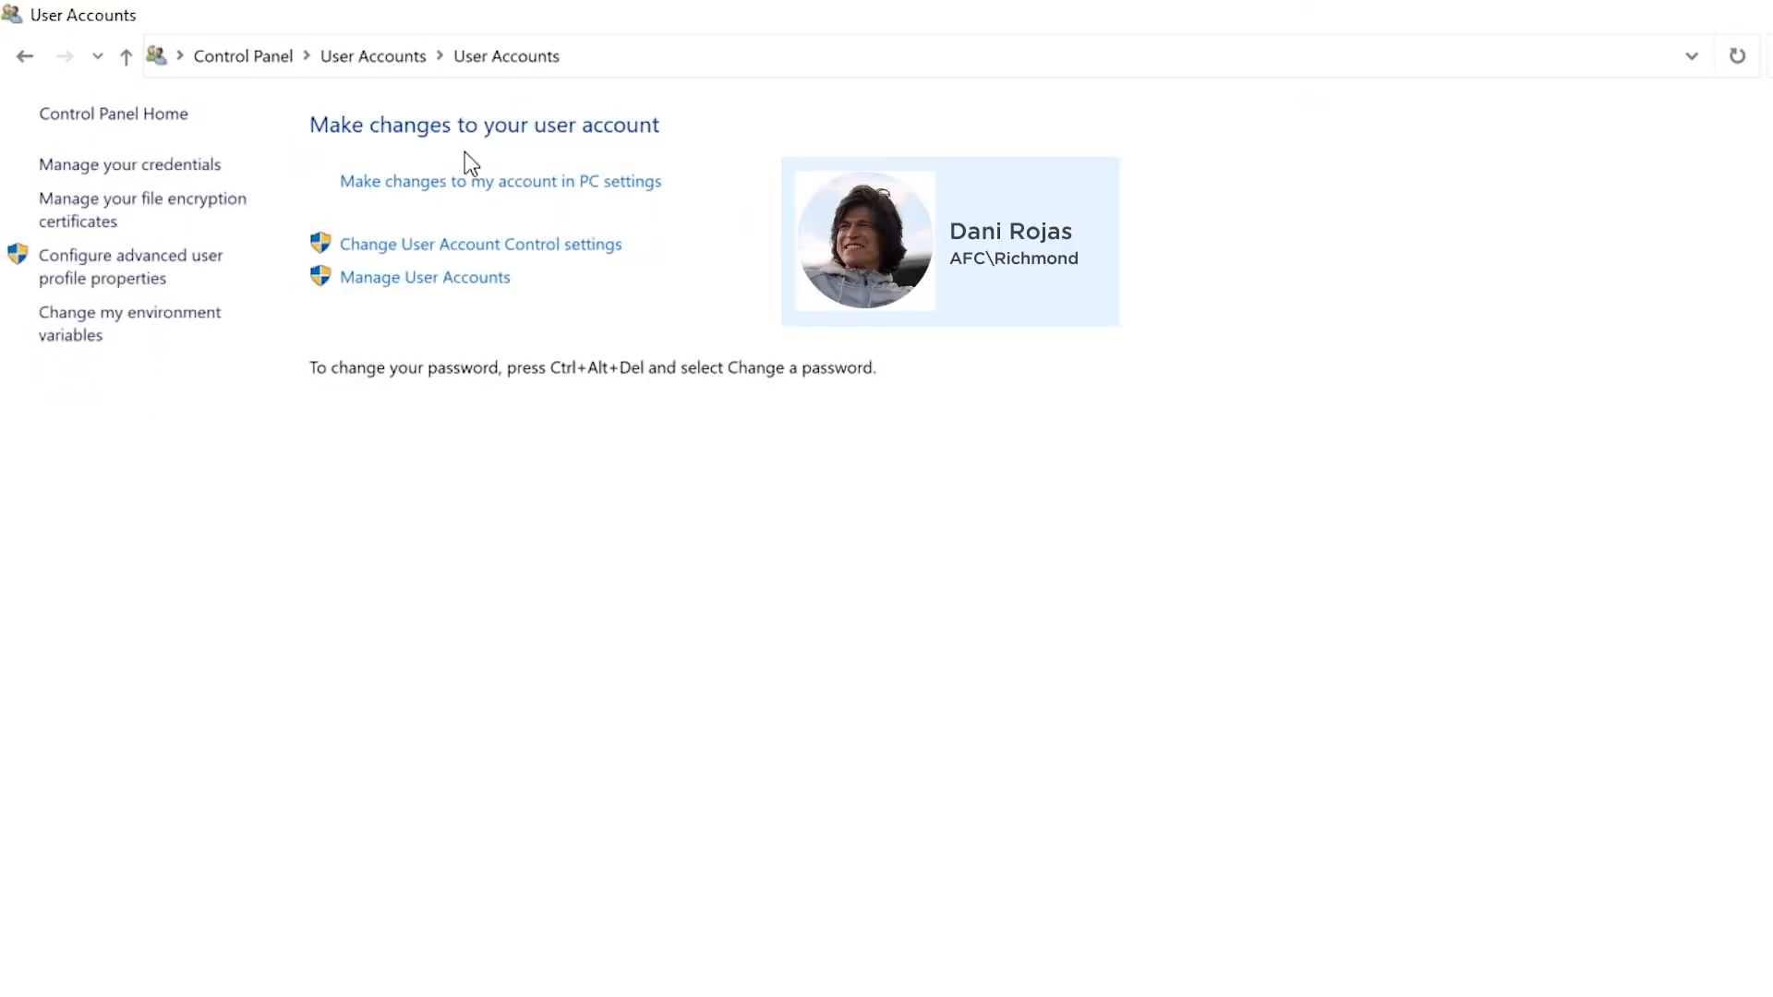
pyautogui.click(130, 165)
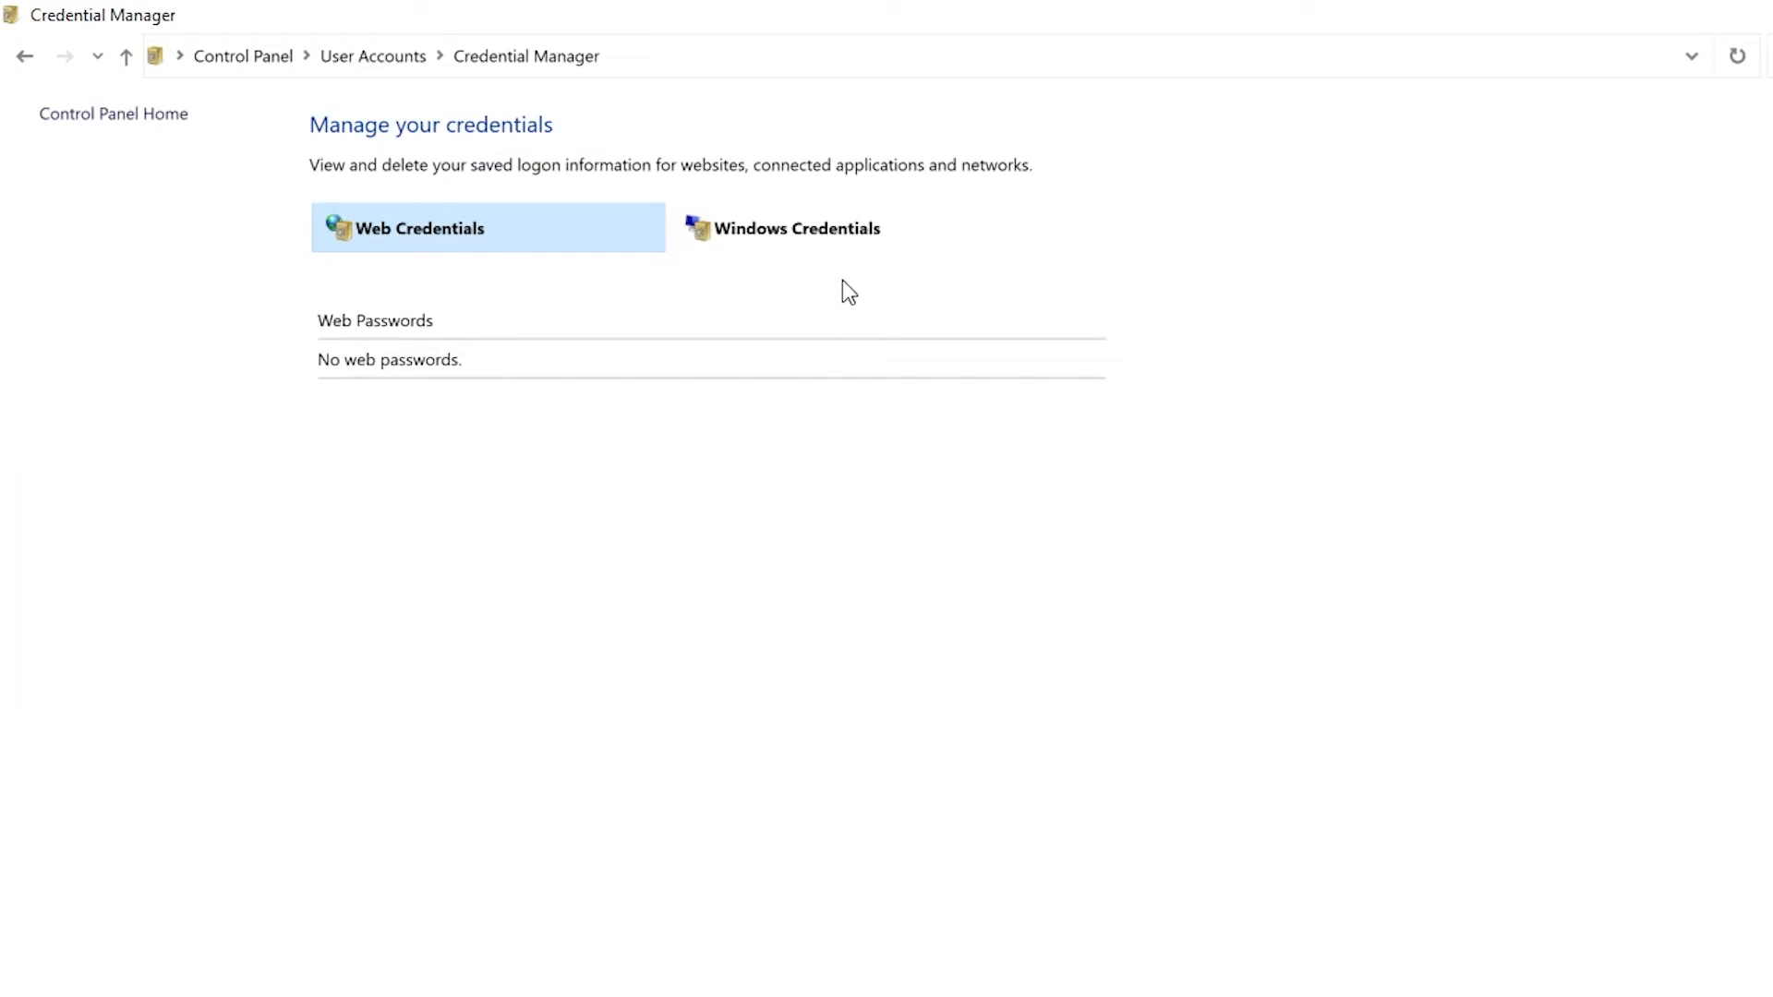
# Step: Switch to Windows Credentials and expand the AFC Access Root entry
pyautogui.click(797, 228)
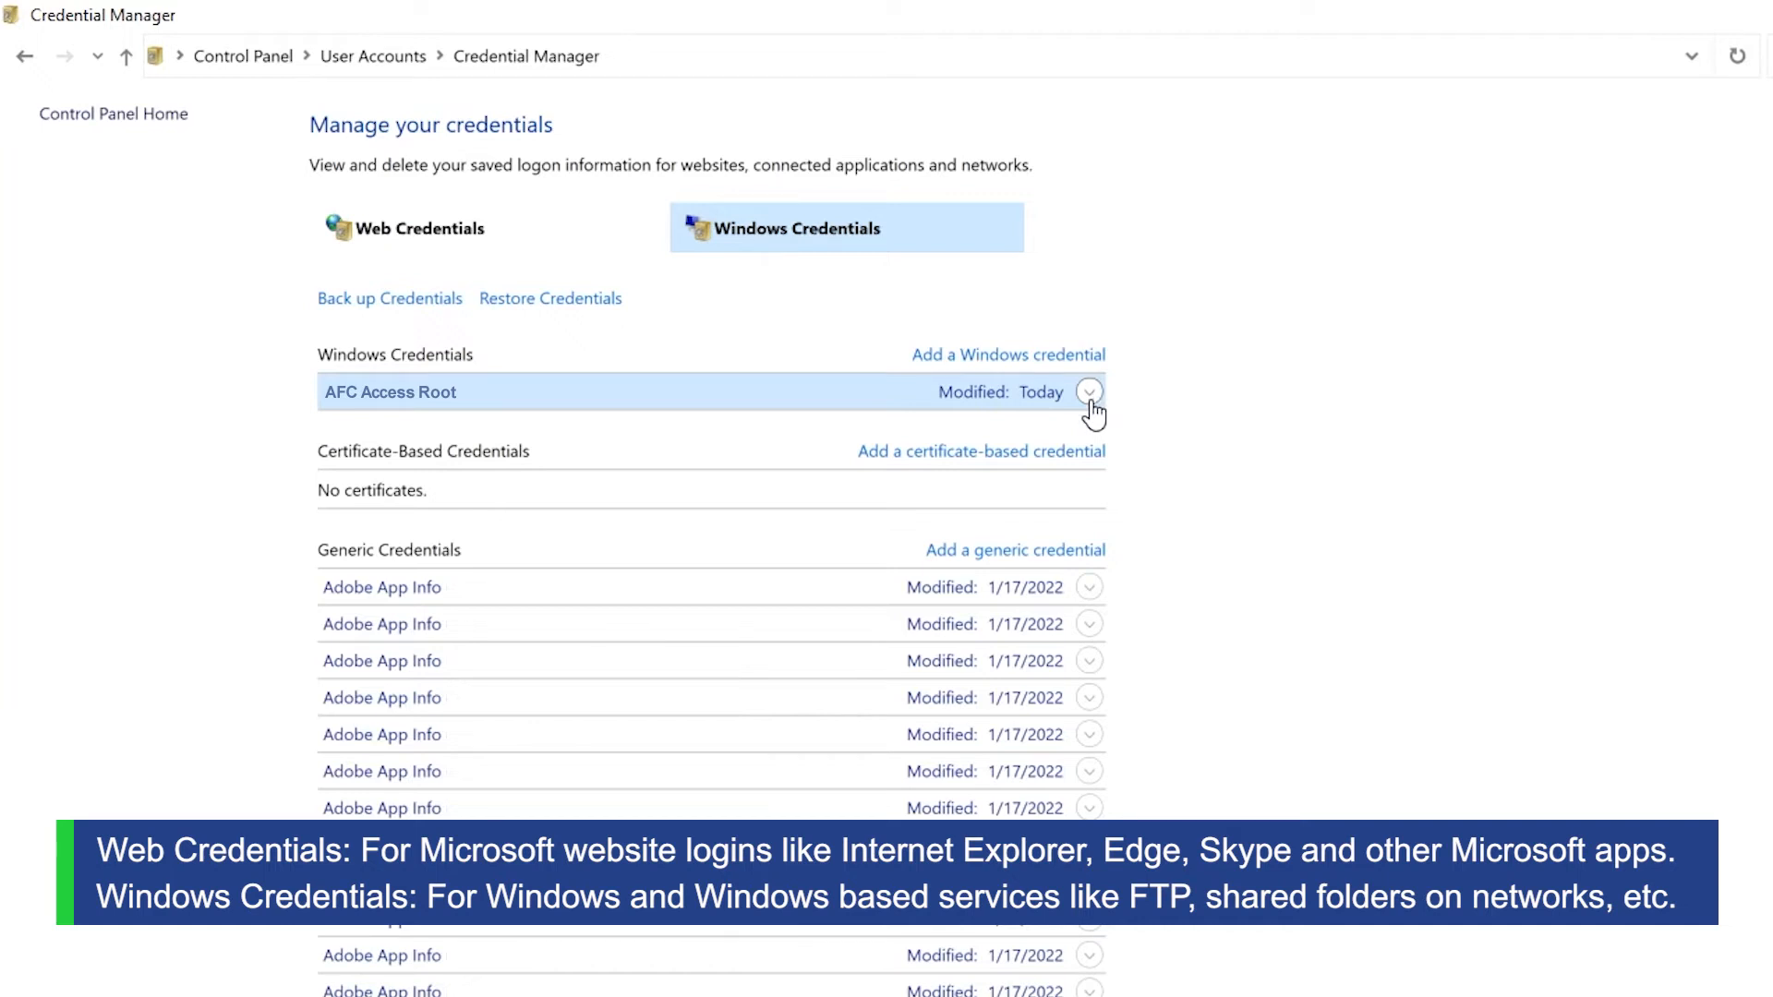
pyautogui.click(1089, 392)
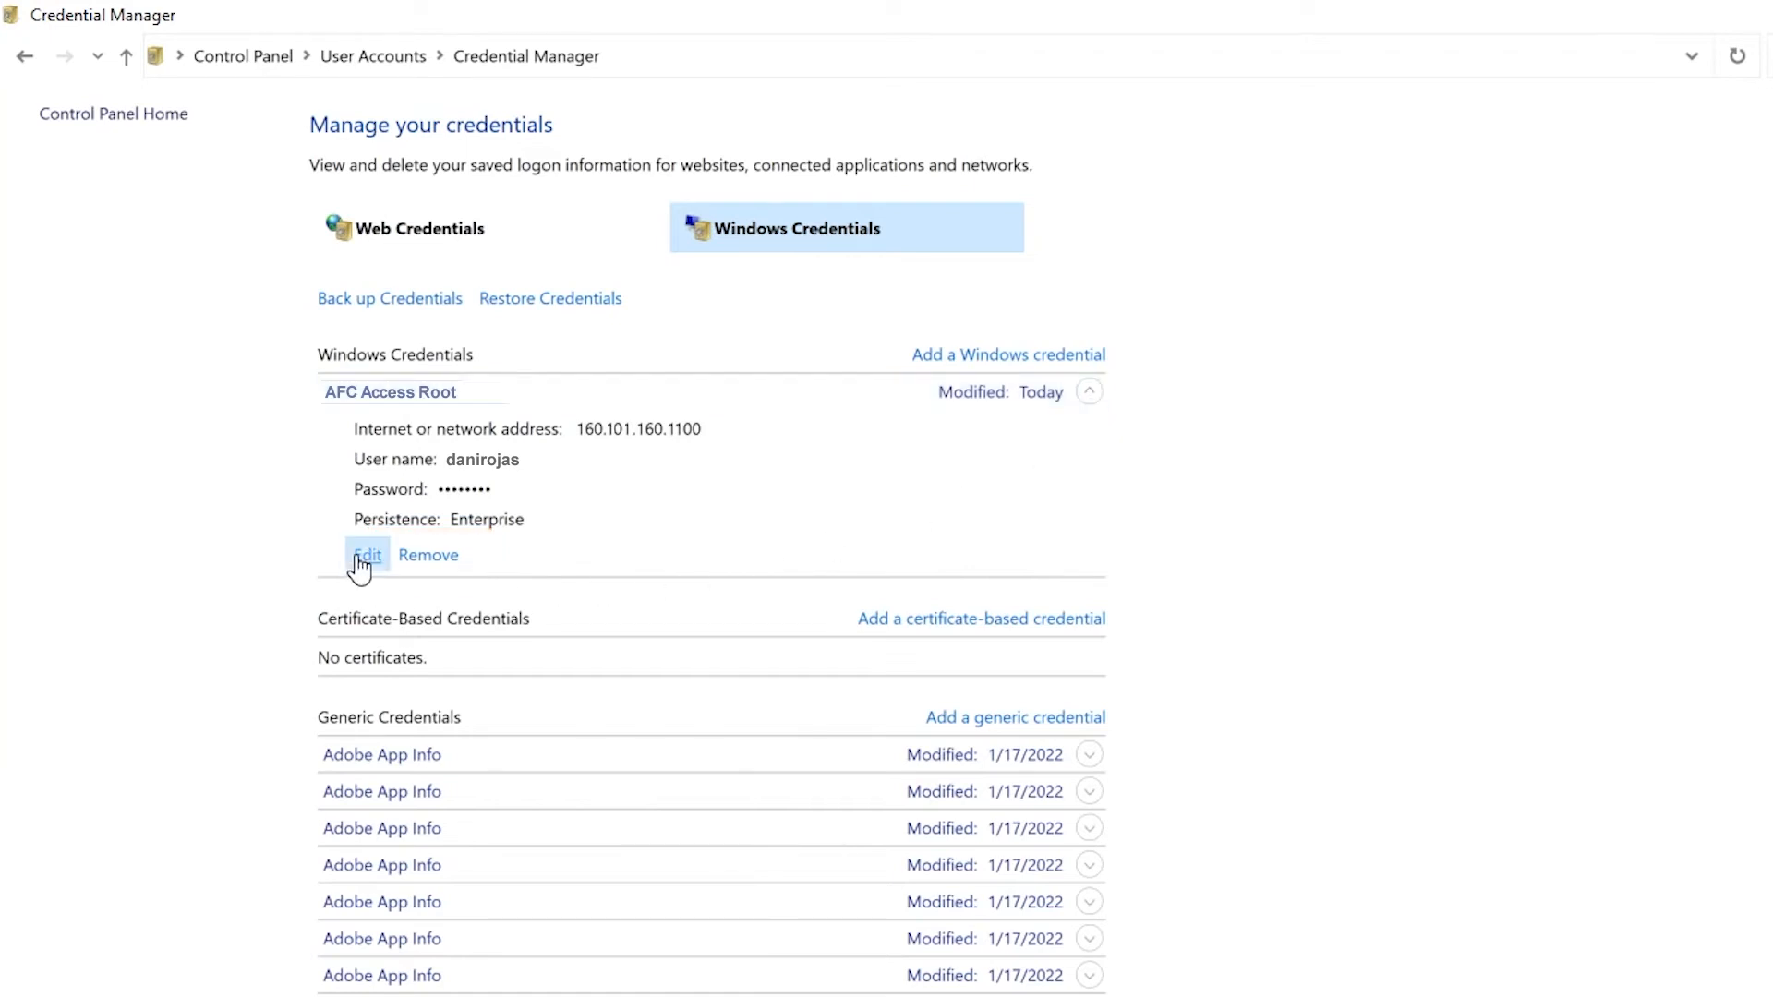
# Step: Edit AFC Access Root to user name NewWebsite\NewFTP with a new password, and save
pyautogui.click(365, 555)
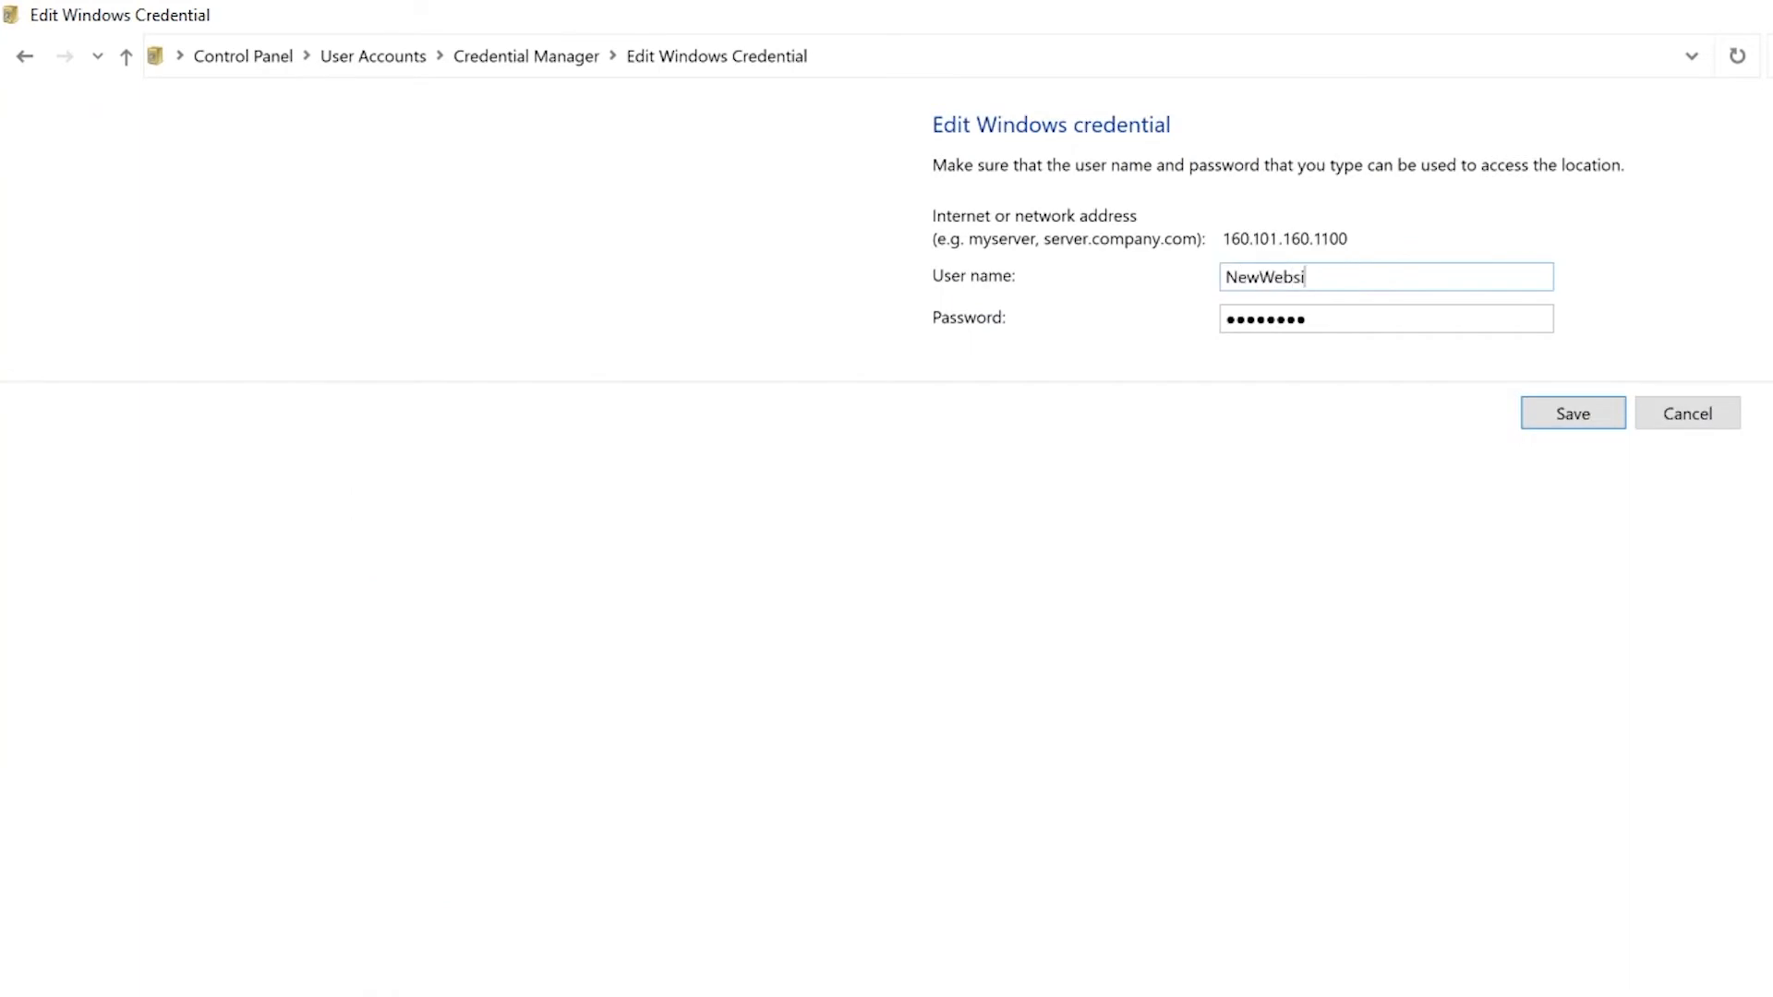
pyautogui.write('te\\NewFTP')
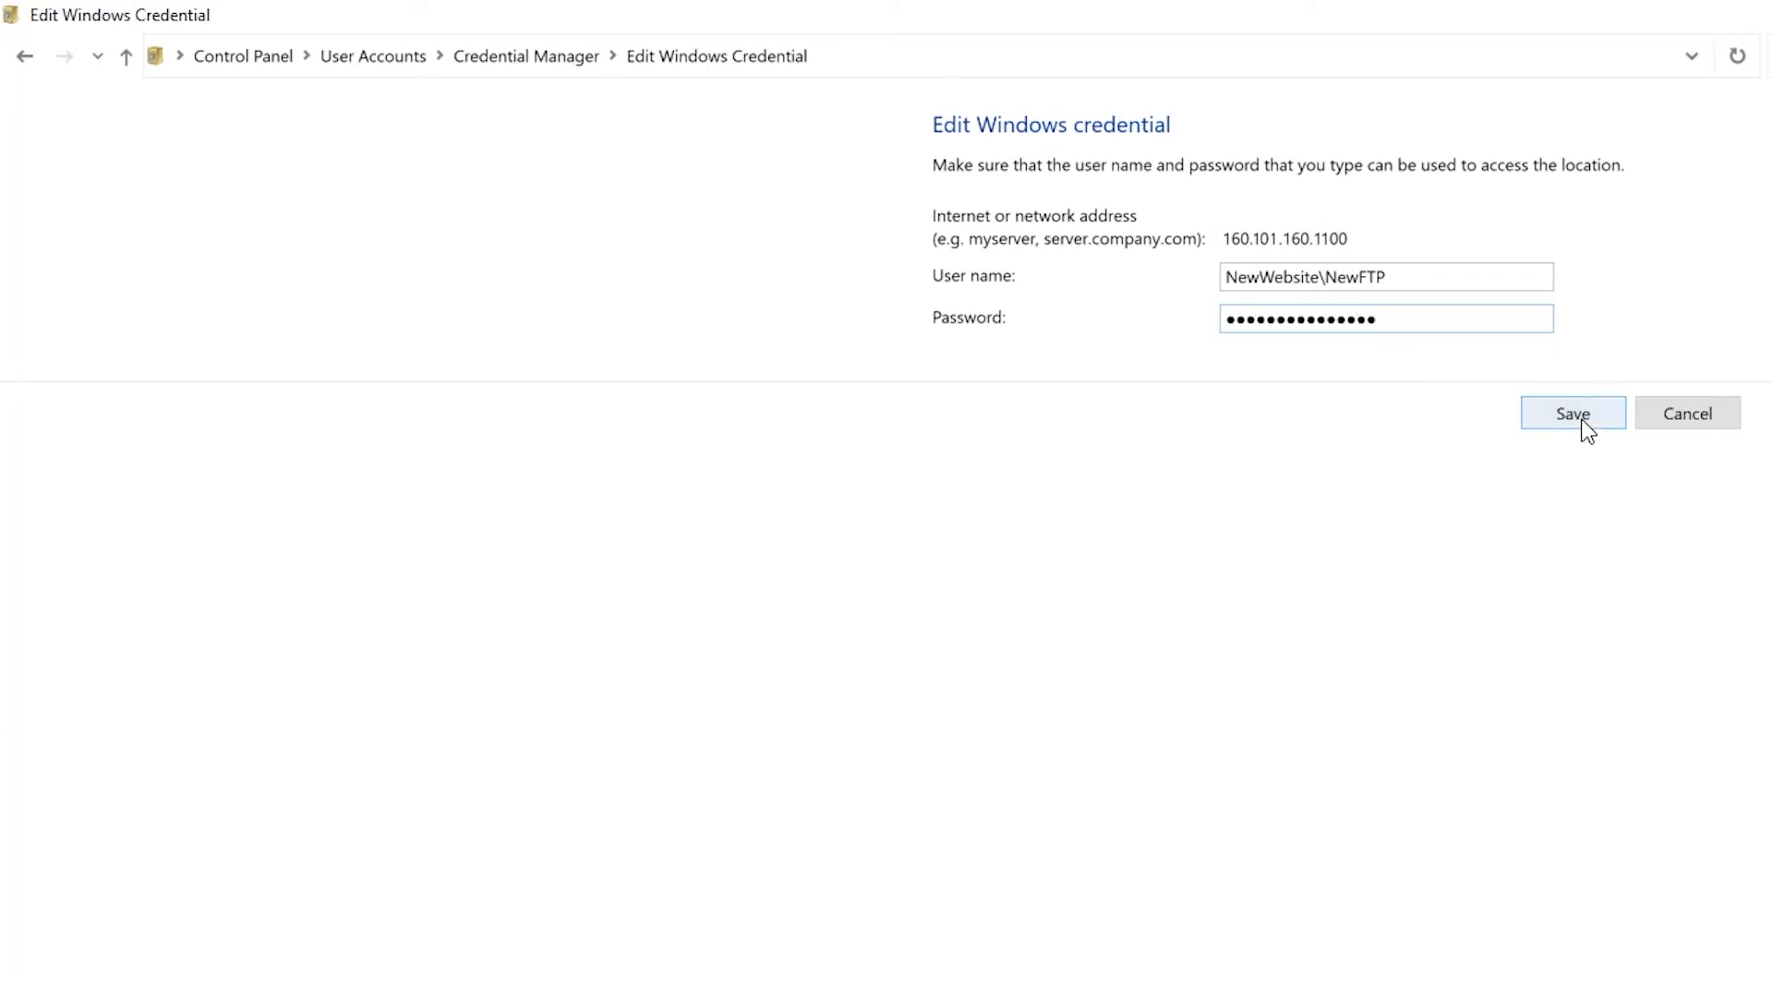
pyautogui.click(1572, 413)
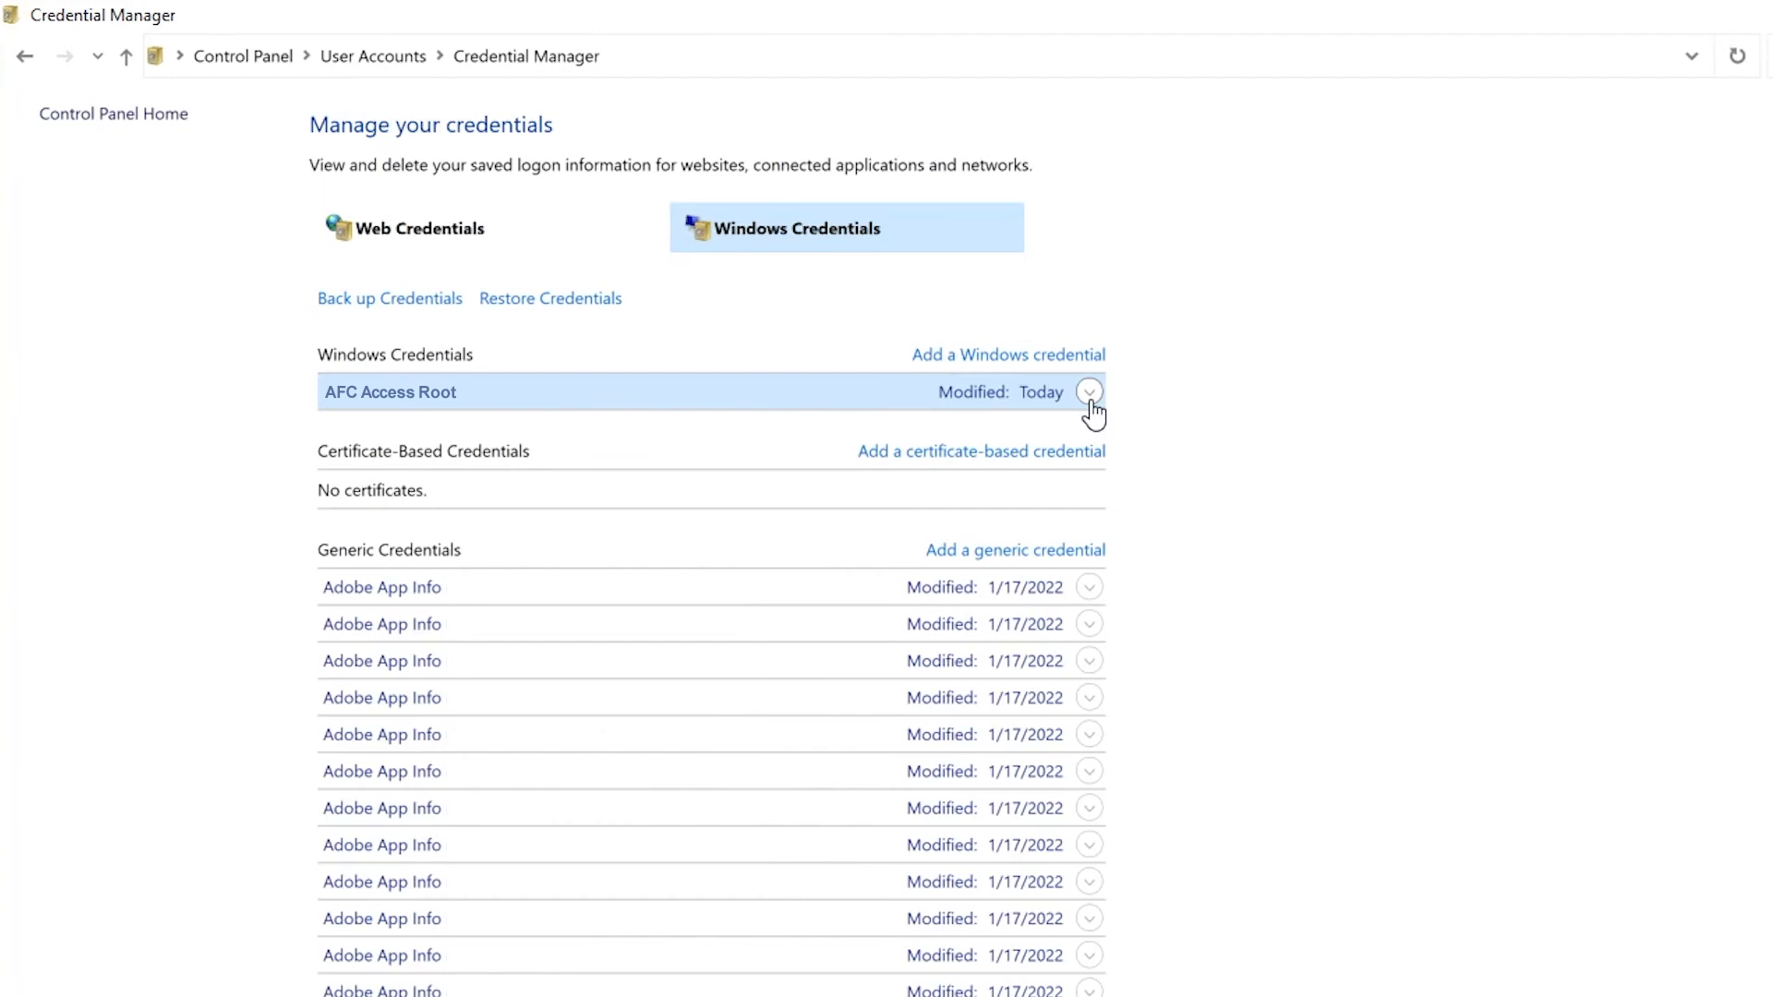